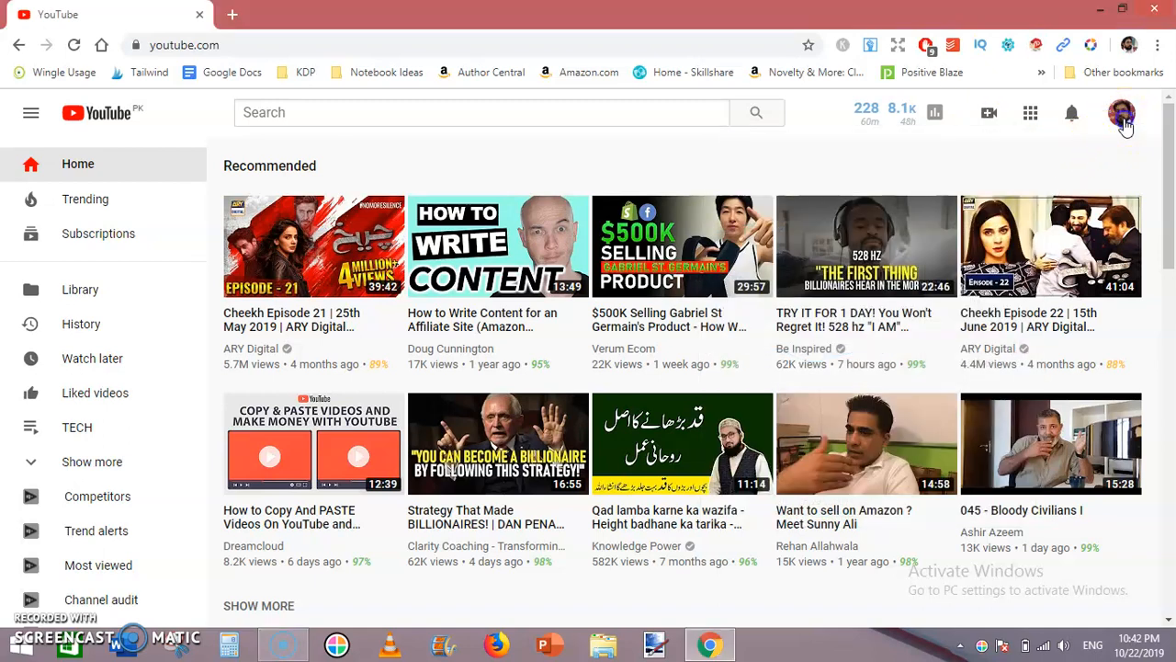
Open YouTube Studio (beta) from the profile avatar's account menu
click(1122, 112)
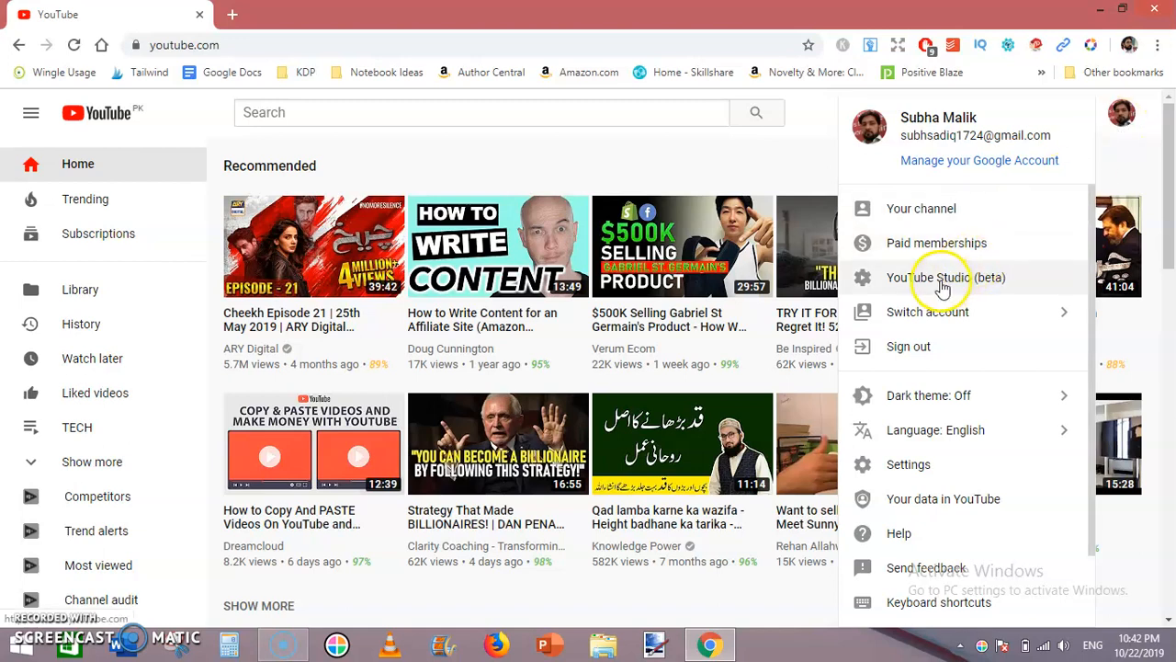
click(946, 278)
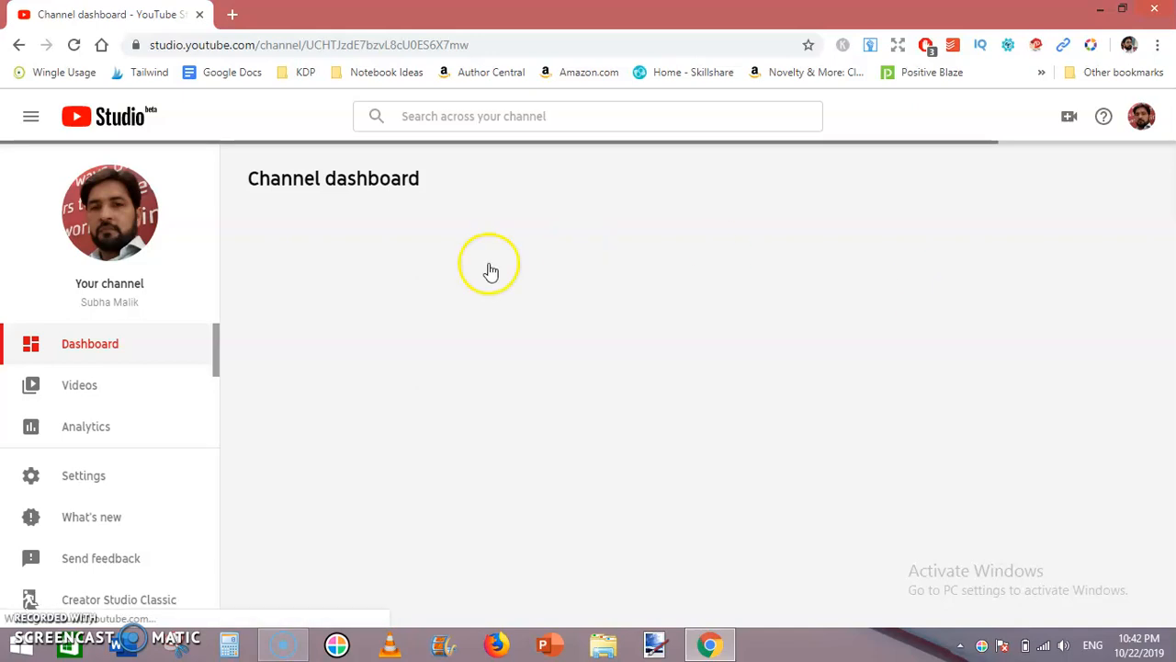
mouse_move(126, 479)
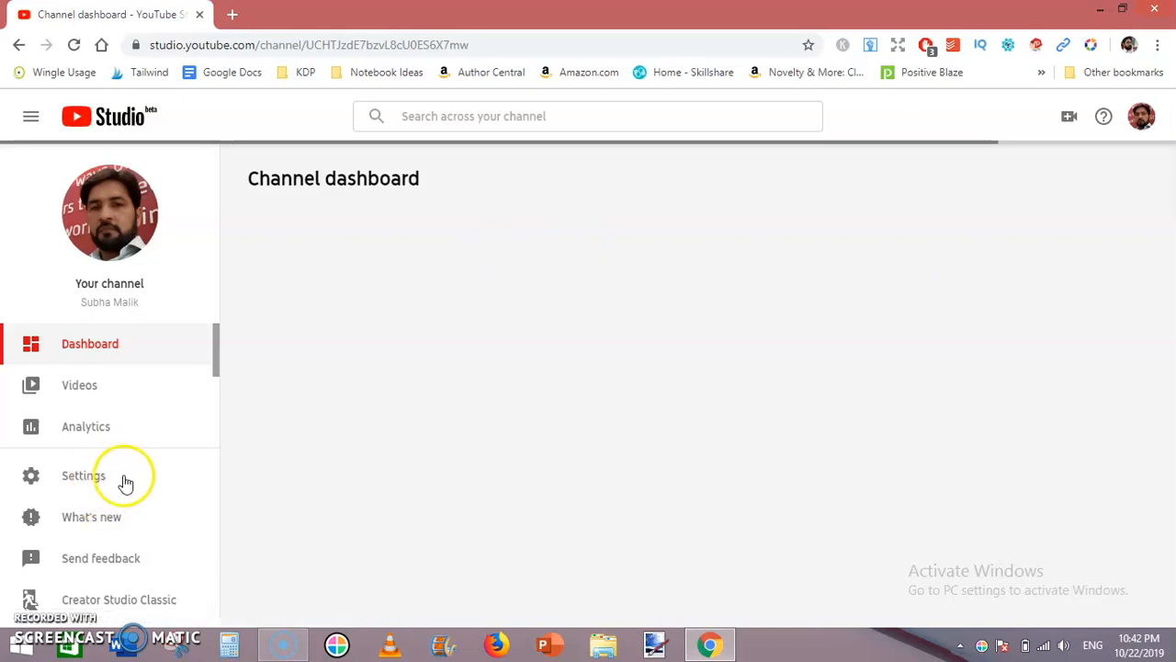
Open the Settings dialog from the Studio left sidebar
click(83, 475)
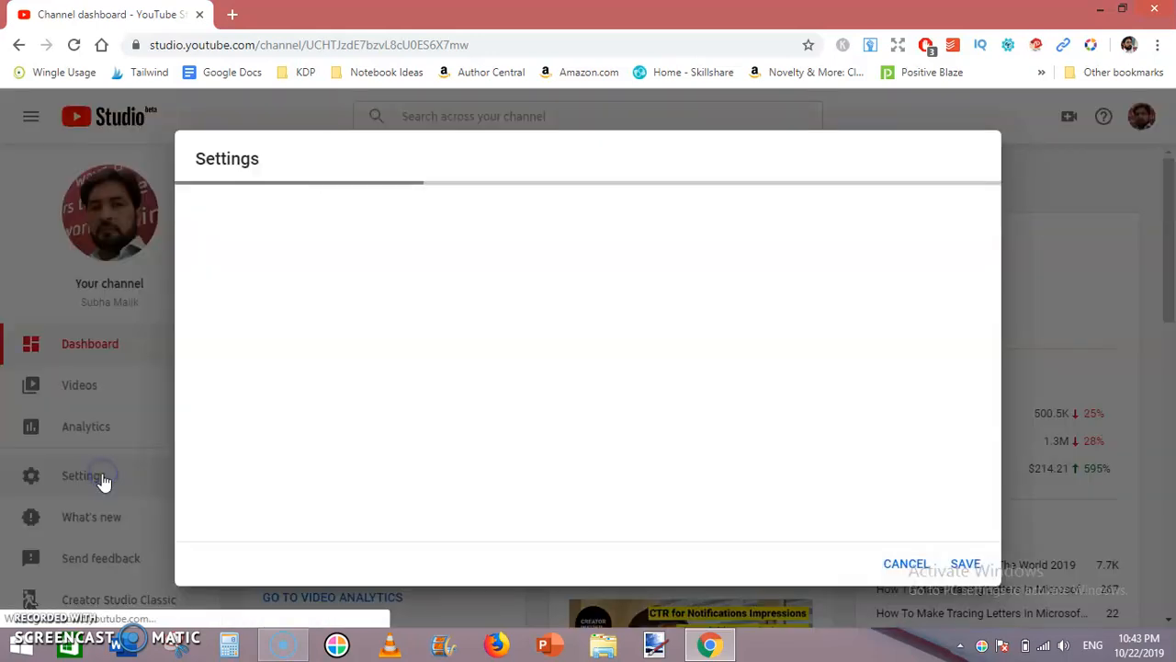
click(83, 475)
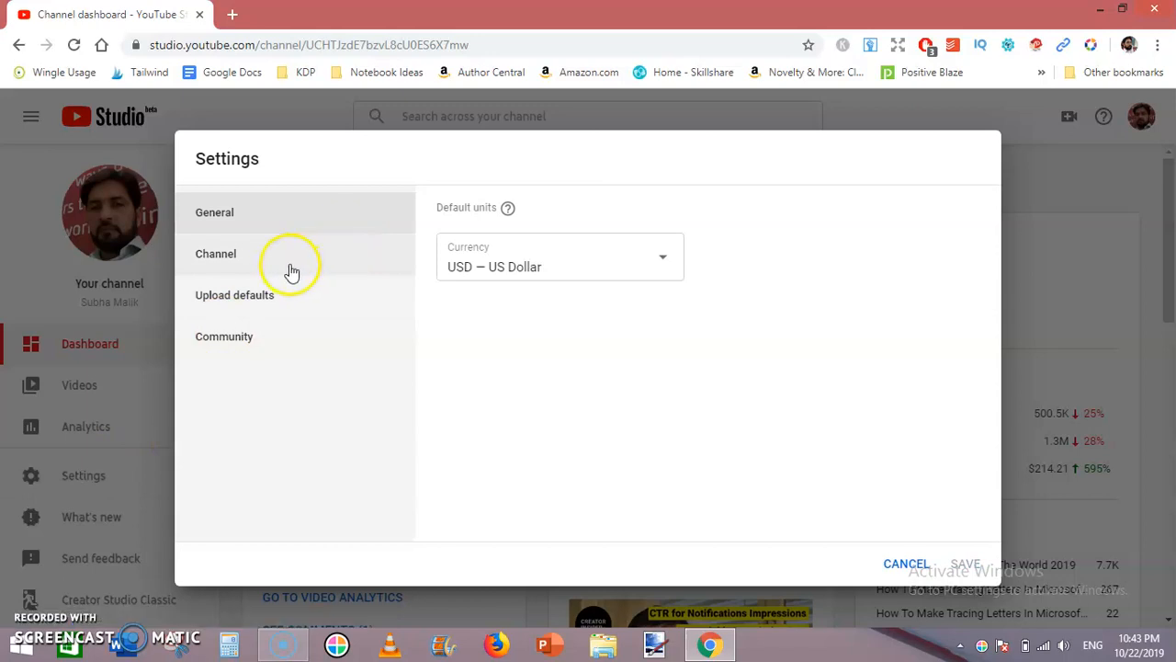
mouse_move(268, 231)
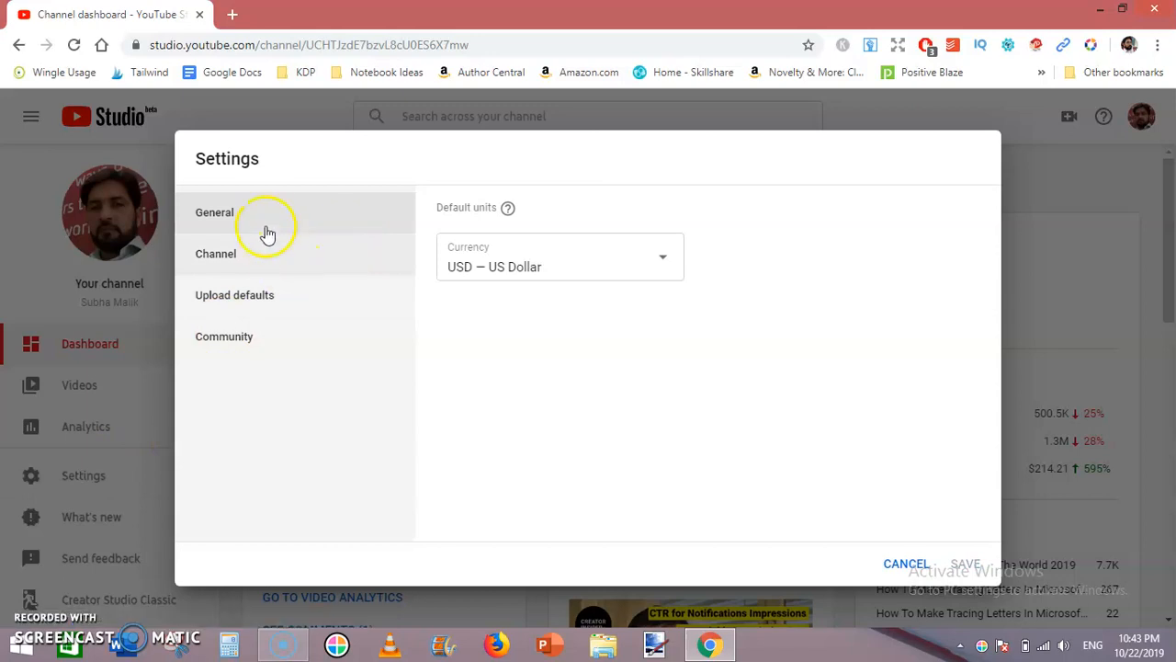
Switch to the Channel section and scroll down to the Keywords box
click(215, 253)
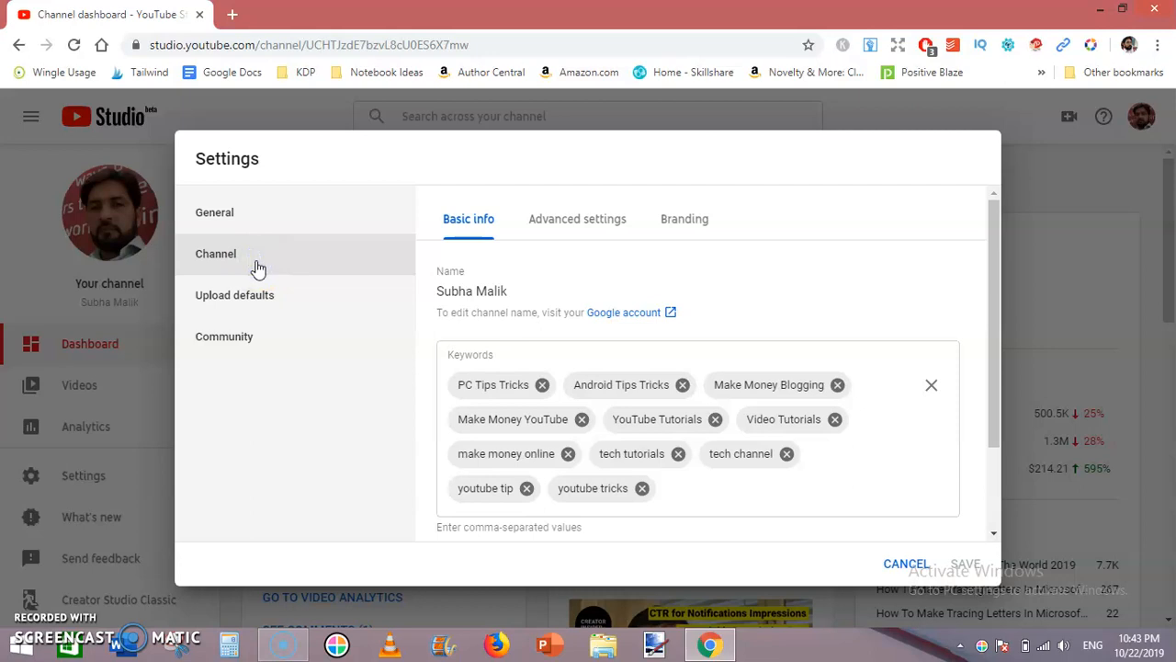
mouse_move(684, 298)
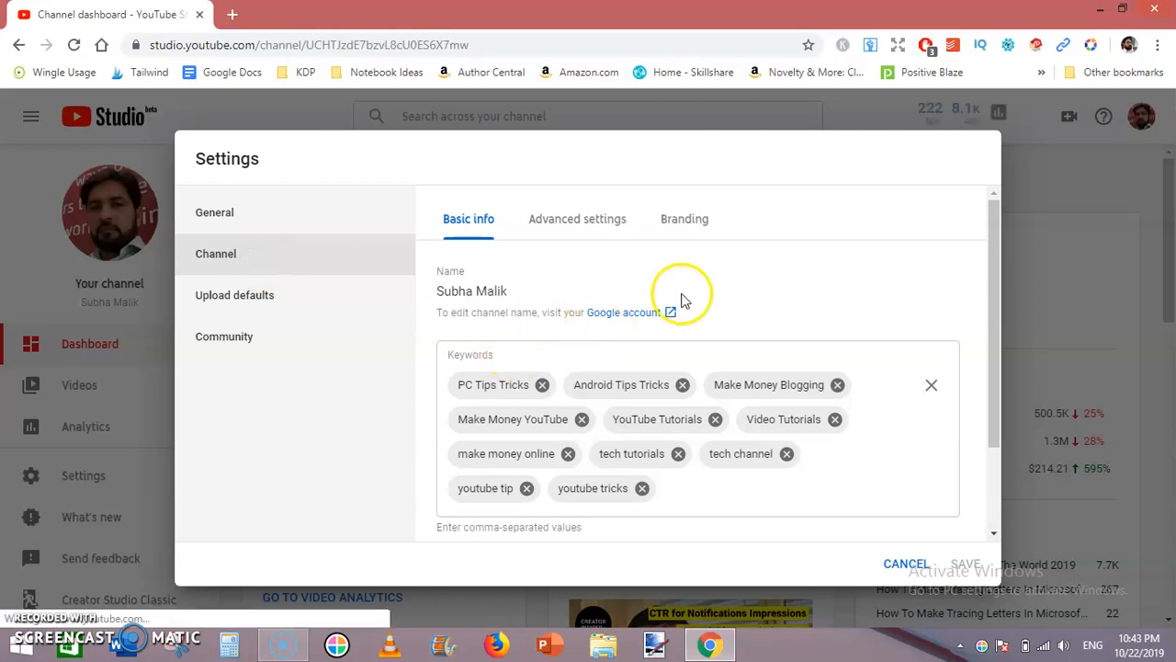
mouse_move(538, 280)
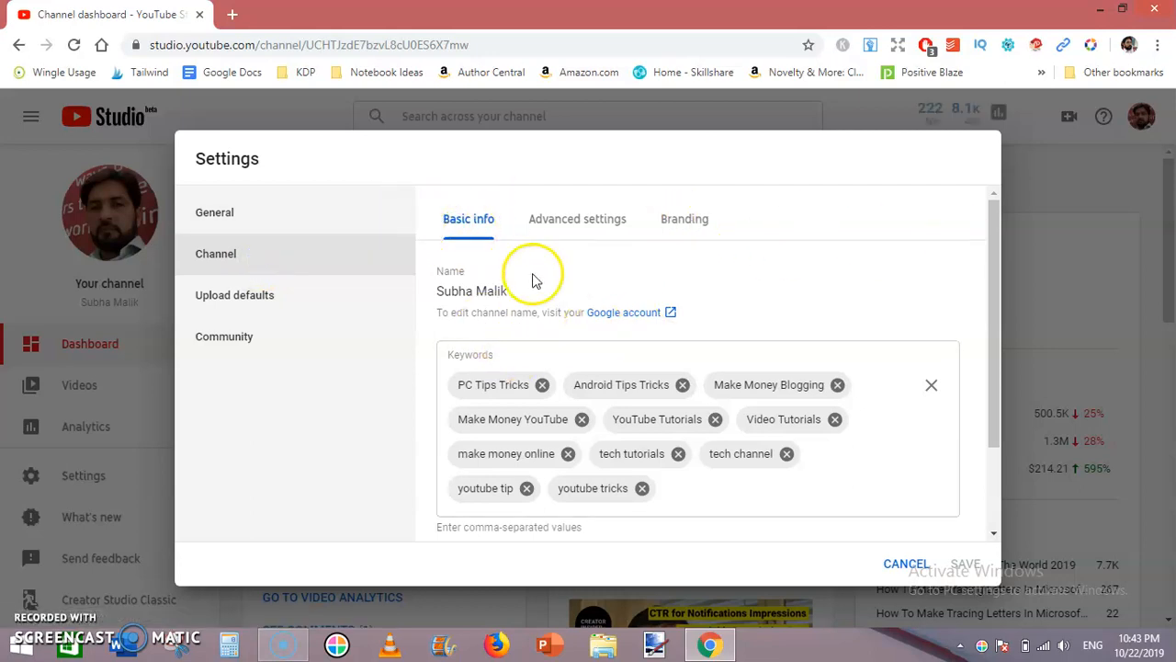
scroll(down, 3)
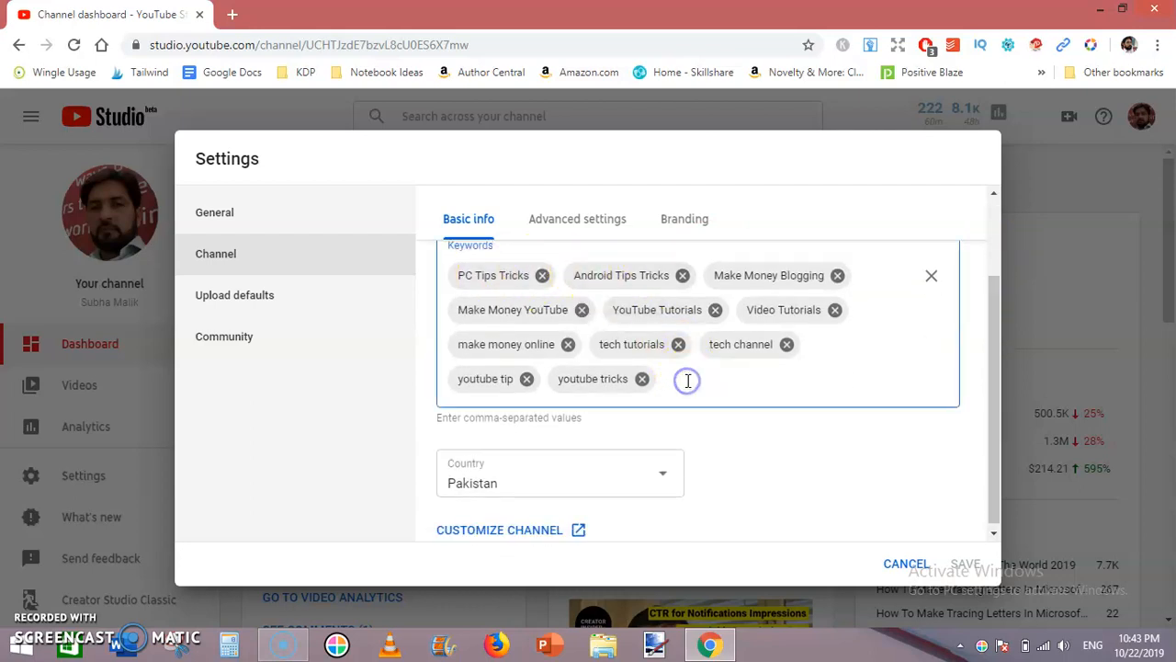
Type the keywords 'educational videos' and 'youtube videos' after the existing tags
click(688, 378)
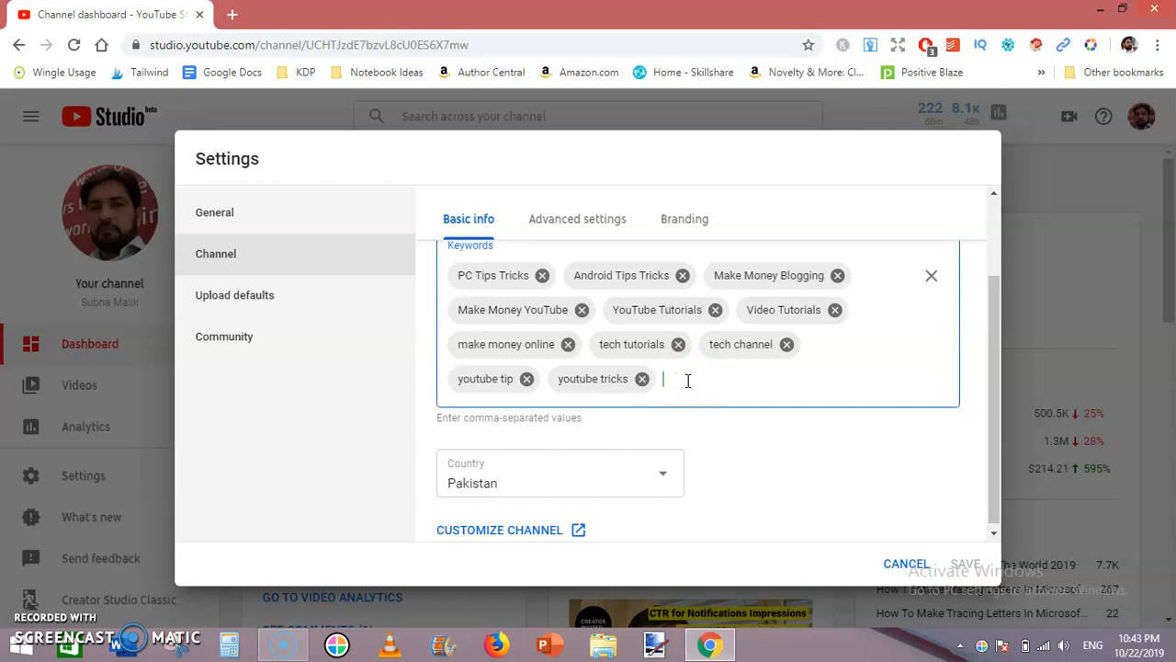
text(edu)
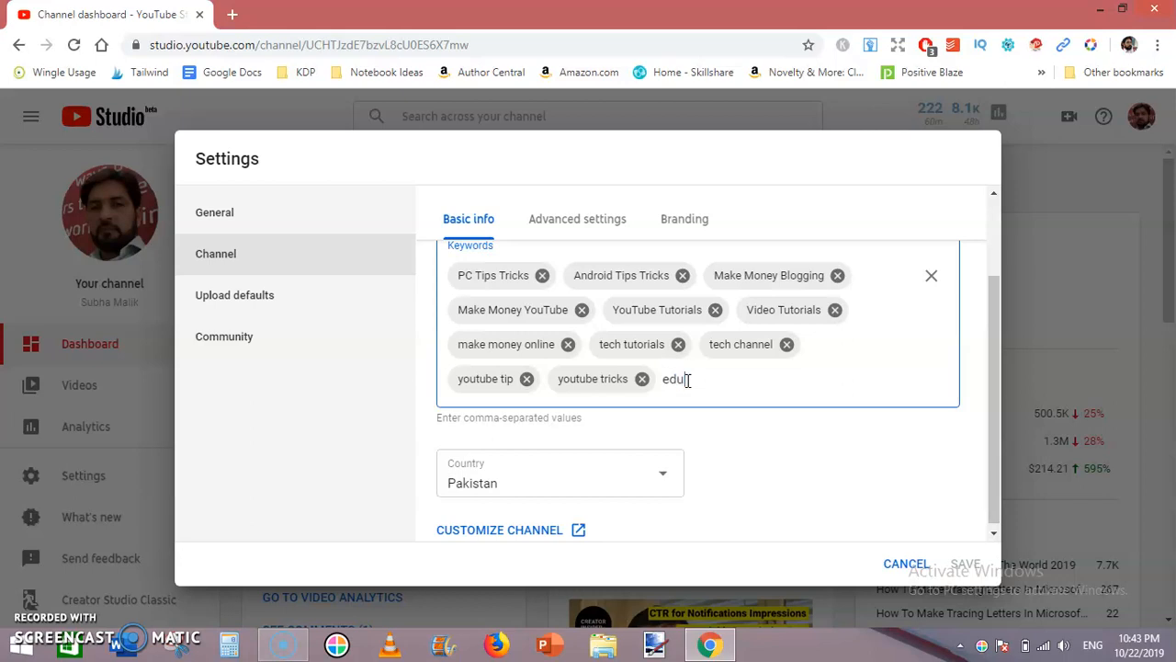
text(cational)
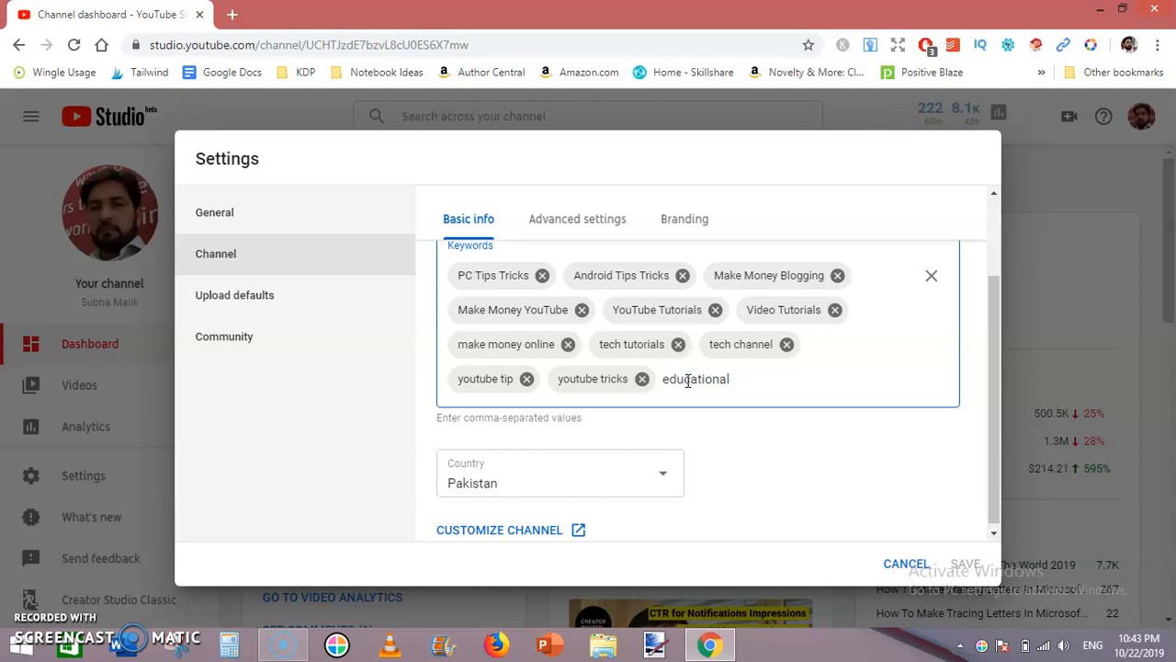
text(vide)
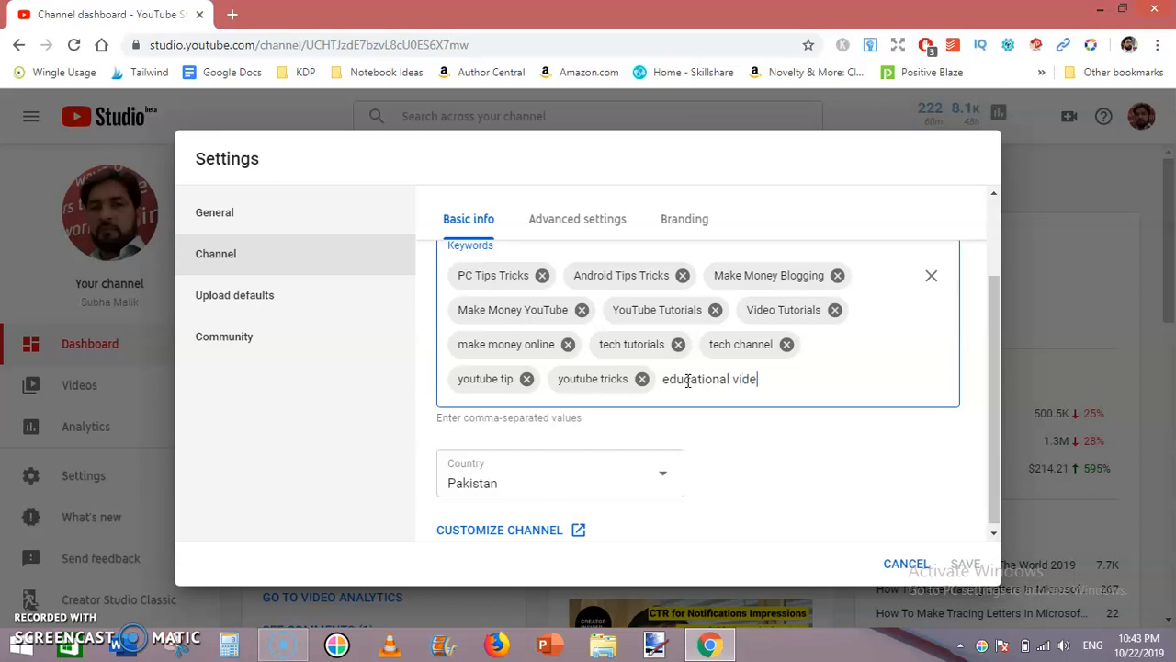
text(s)
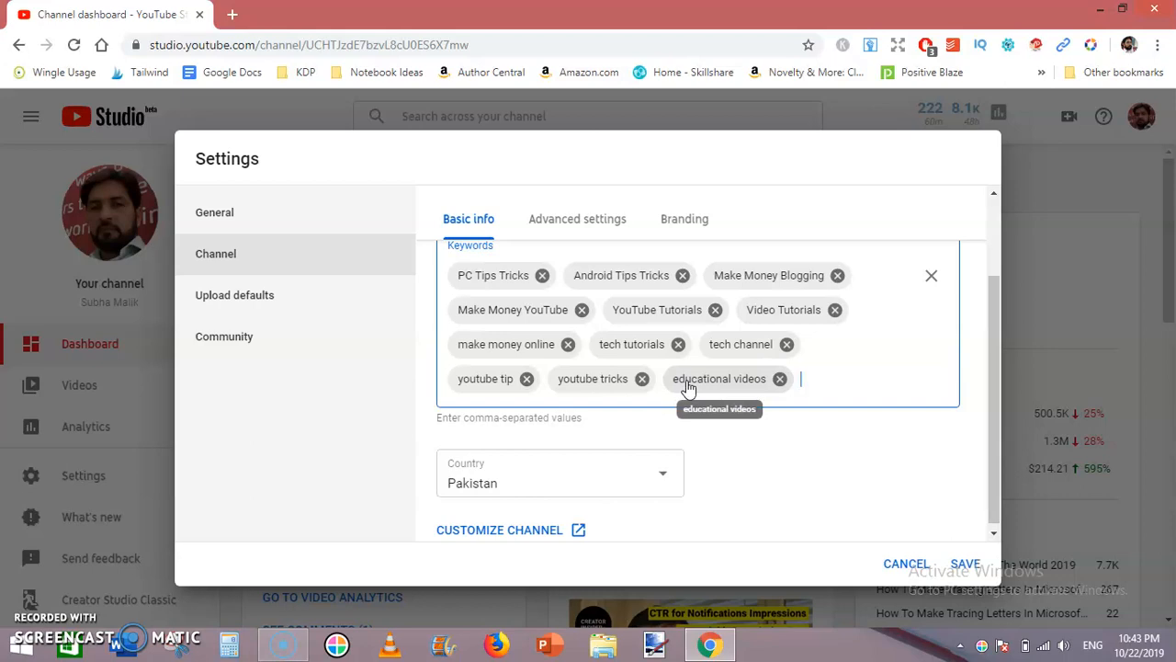
text(youtu)
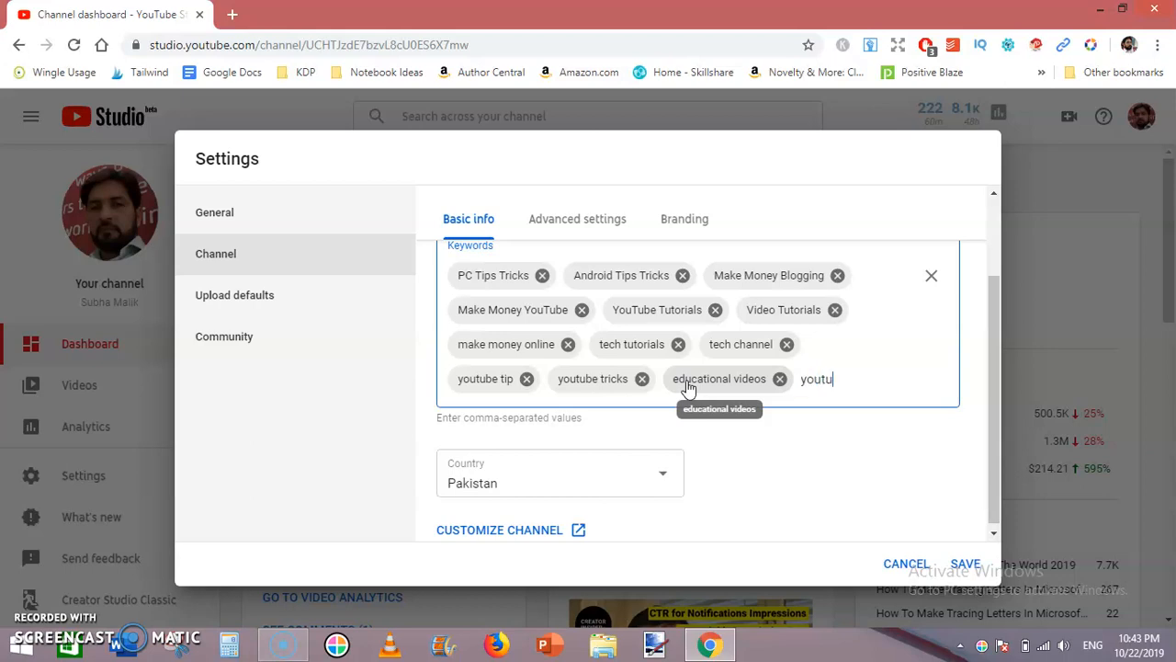
text(be)
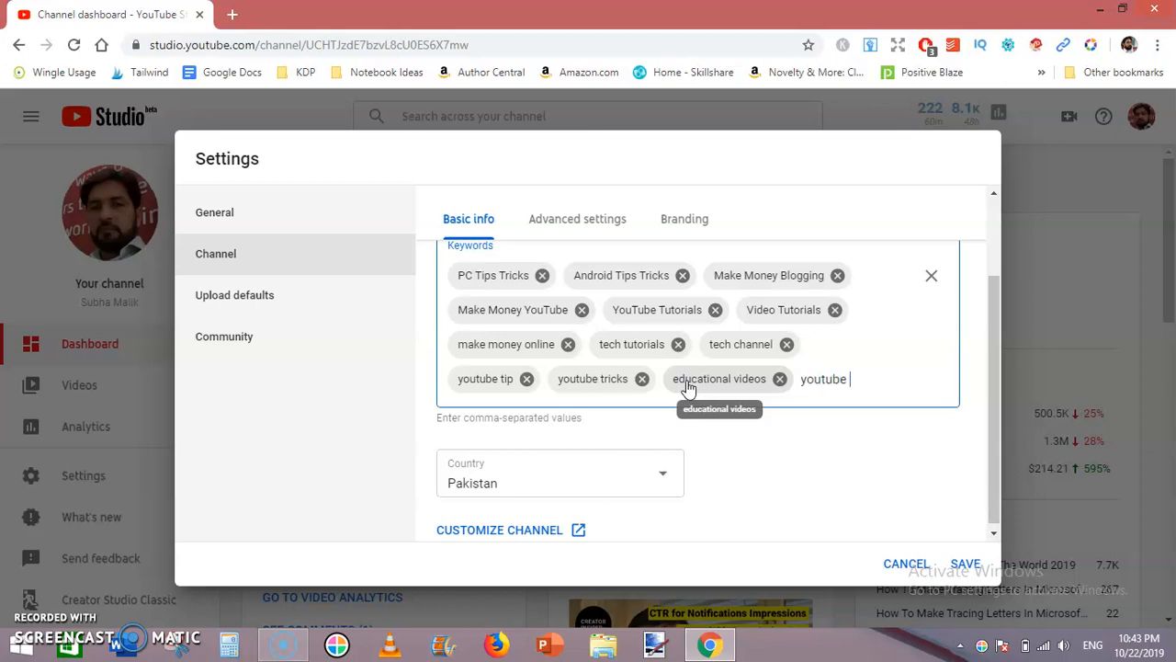
text(videos,)
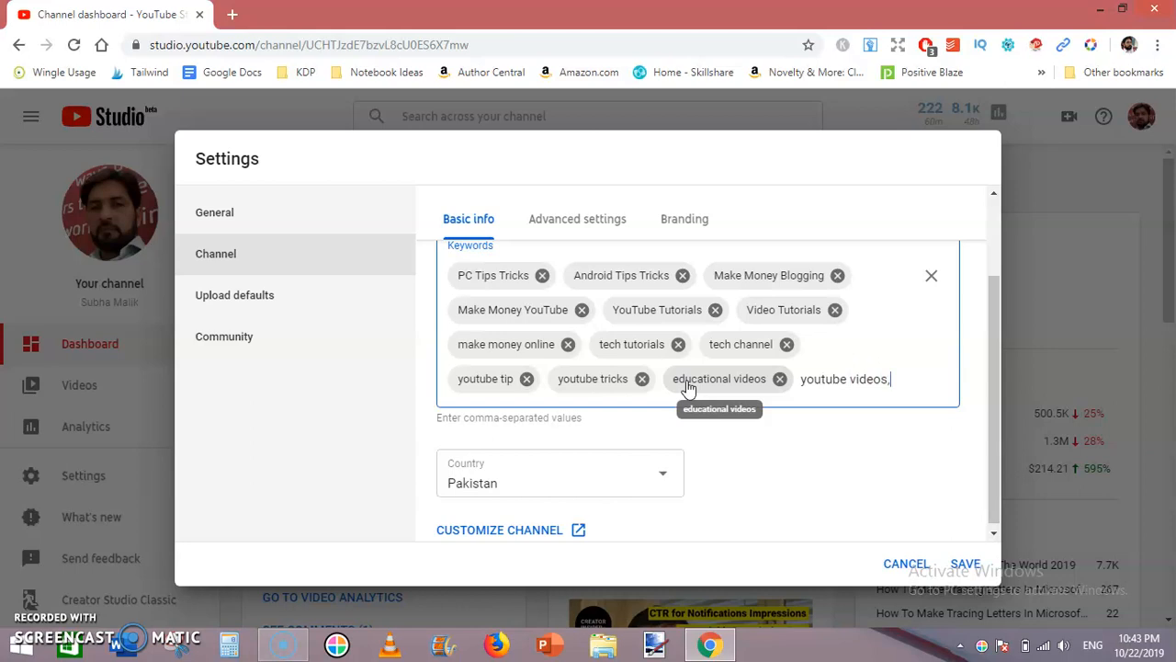
text(youtube videos,)
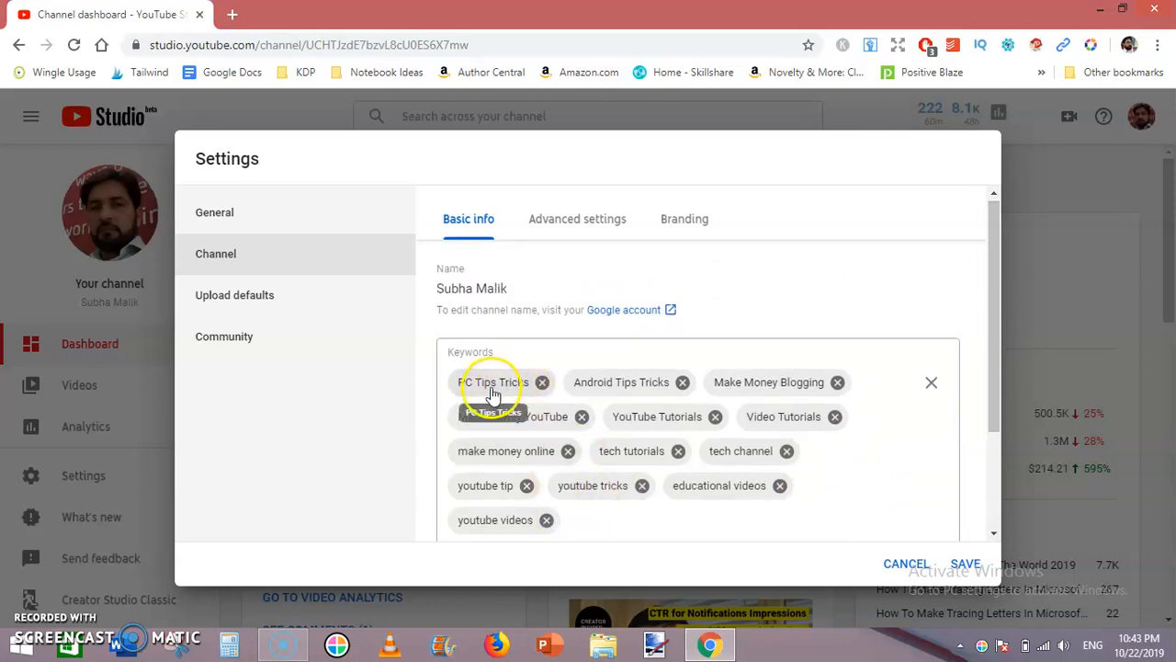
mouse_move(643, 395)
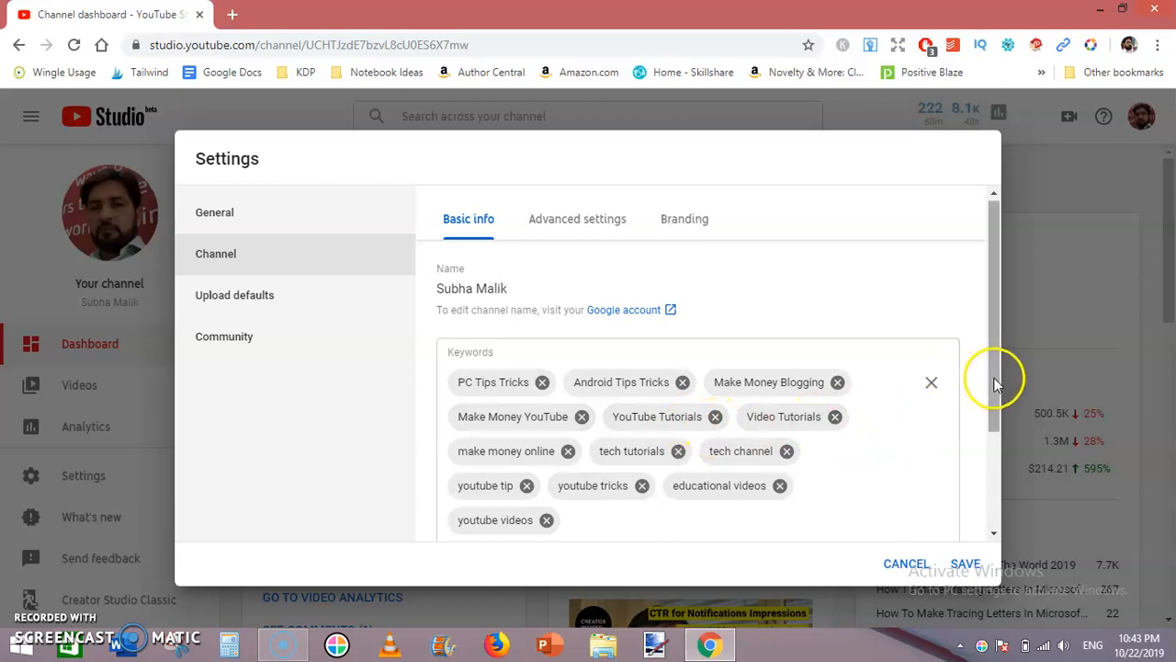
Scroll down and save the Settings dialog with the new keywords
scroll(down, 3)
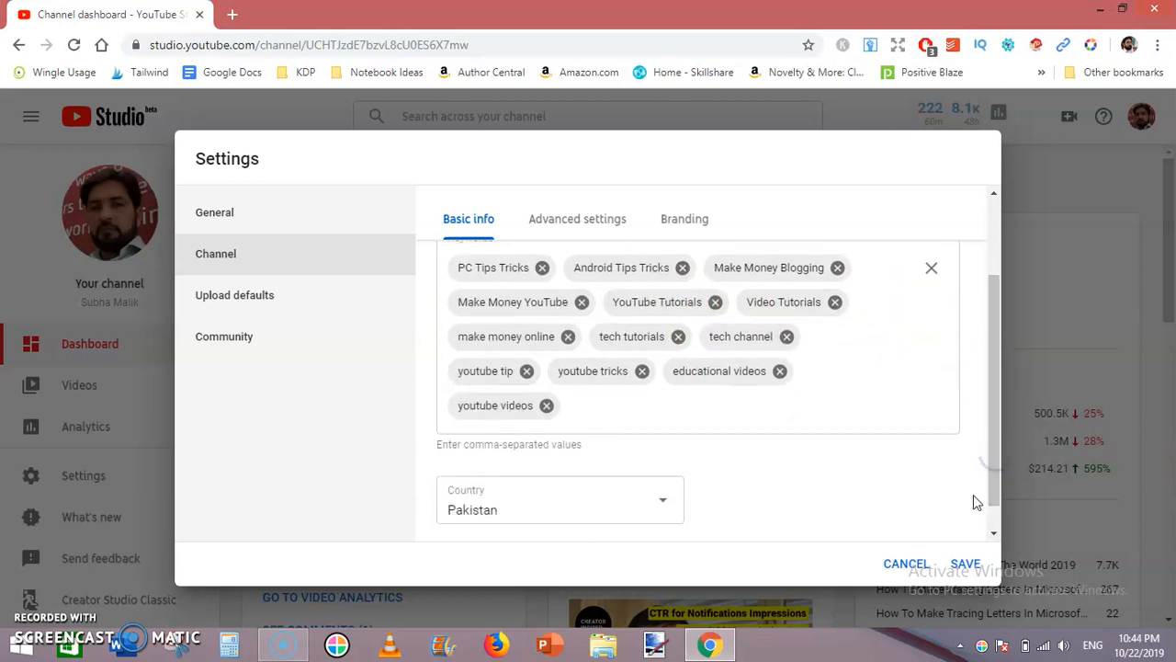
click(965, 563)
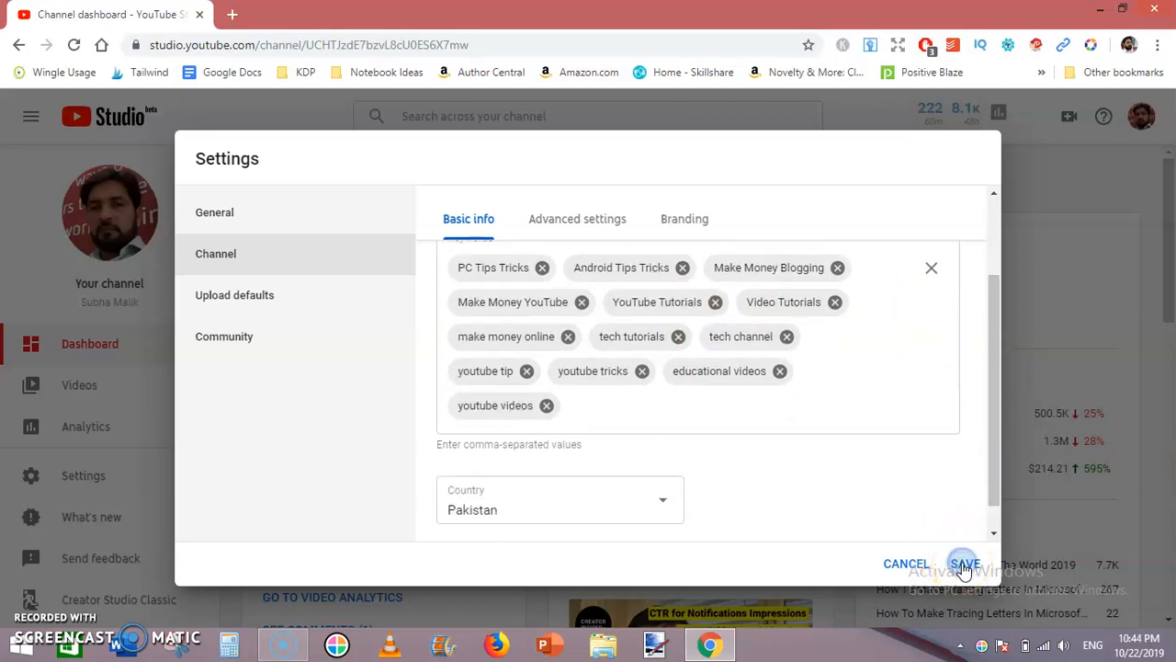
click(964, 564)
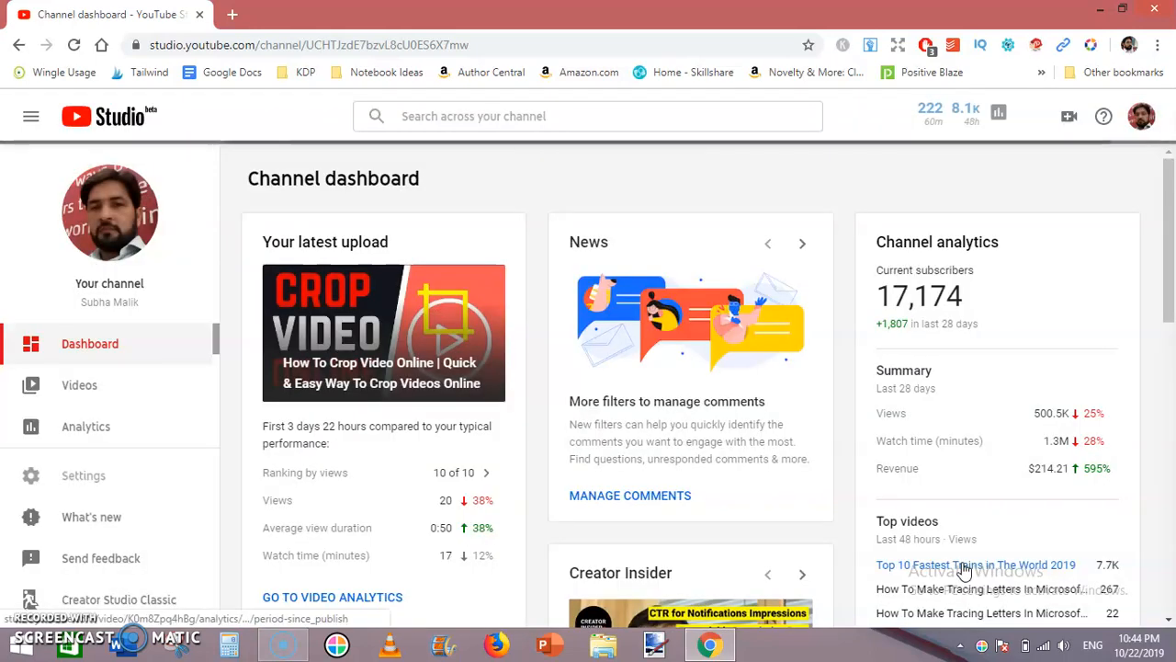